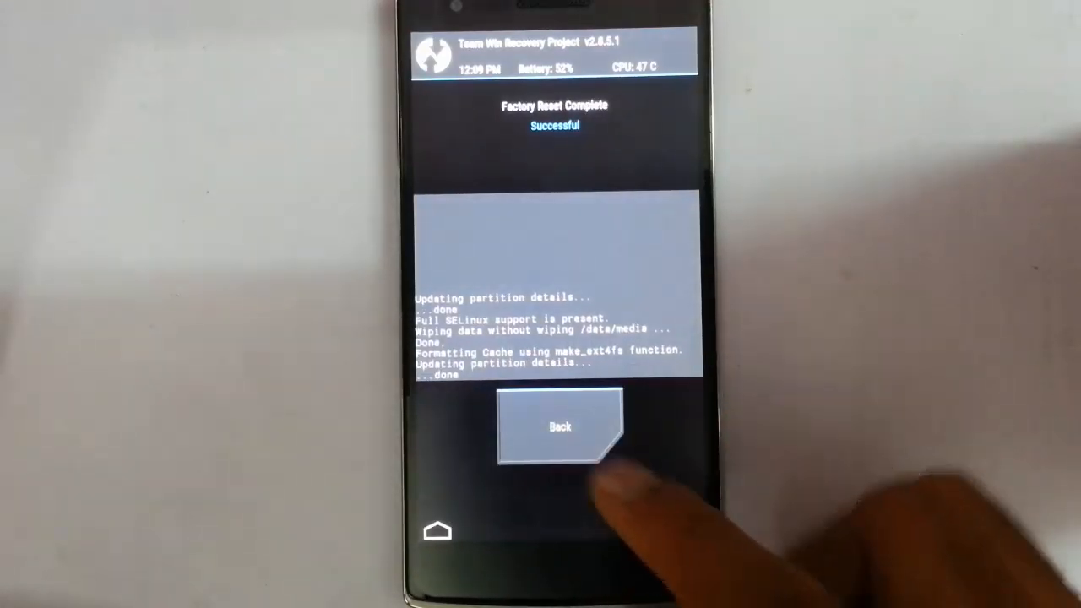
# - Wipe Dalvik Cache, System, Data and cache via Advanced Wipe, keeping Internal Storage
pyautogui.click(560, 426)
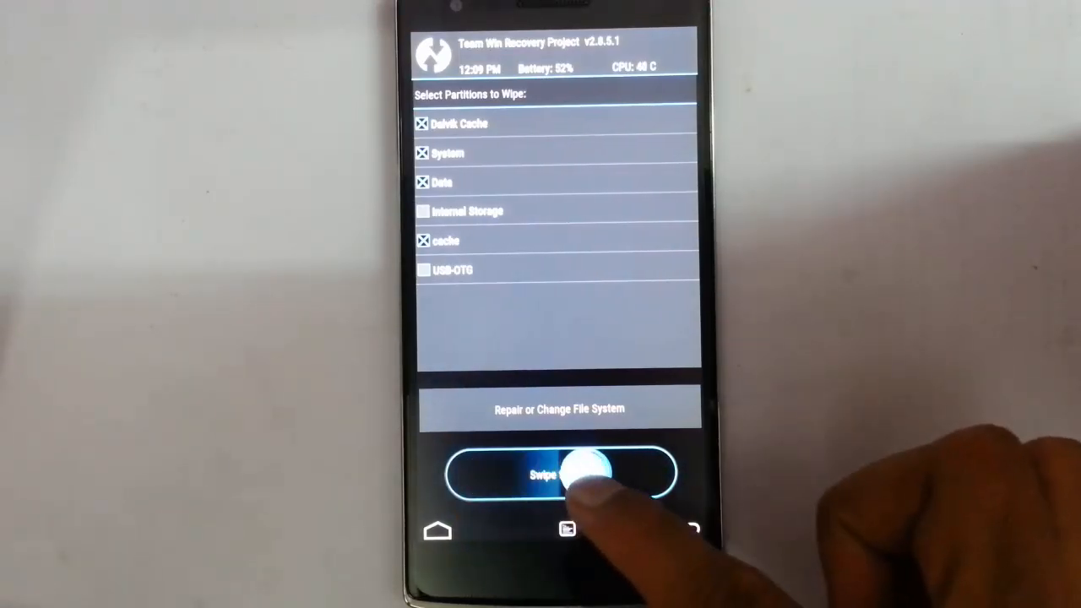
pyautogui.moveTo(473, 472); pyautogui.dragTo(642, 473)
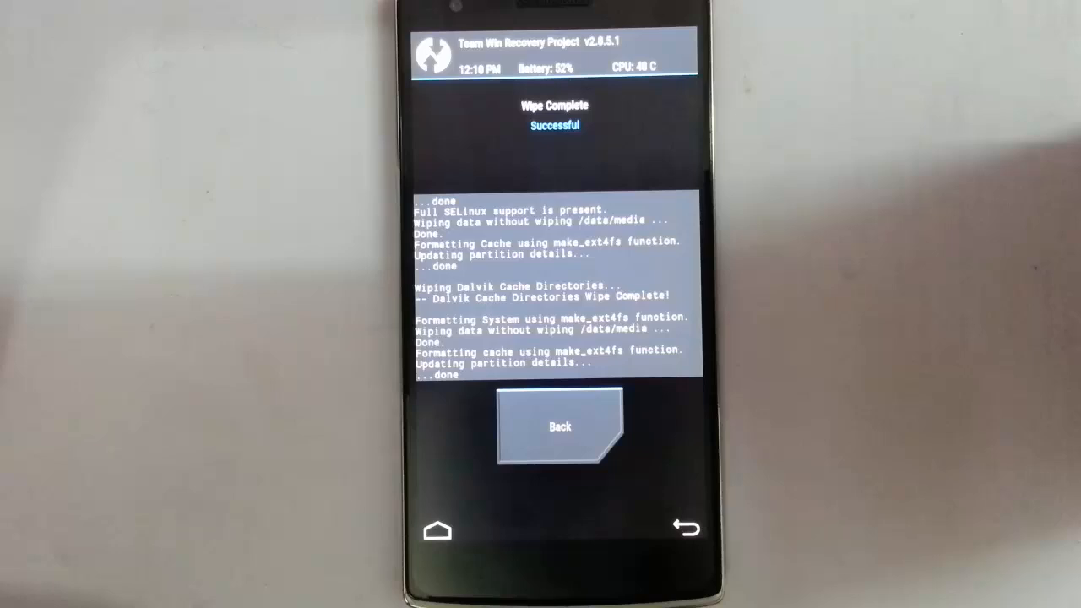
# - Select Full-CM12-21-03-15-Modem-Bacon-flashable.zip from /sdcard as the zip to install
pyautogui.click(559, 426)
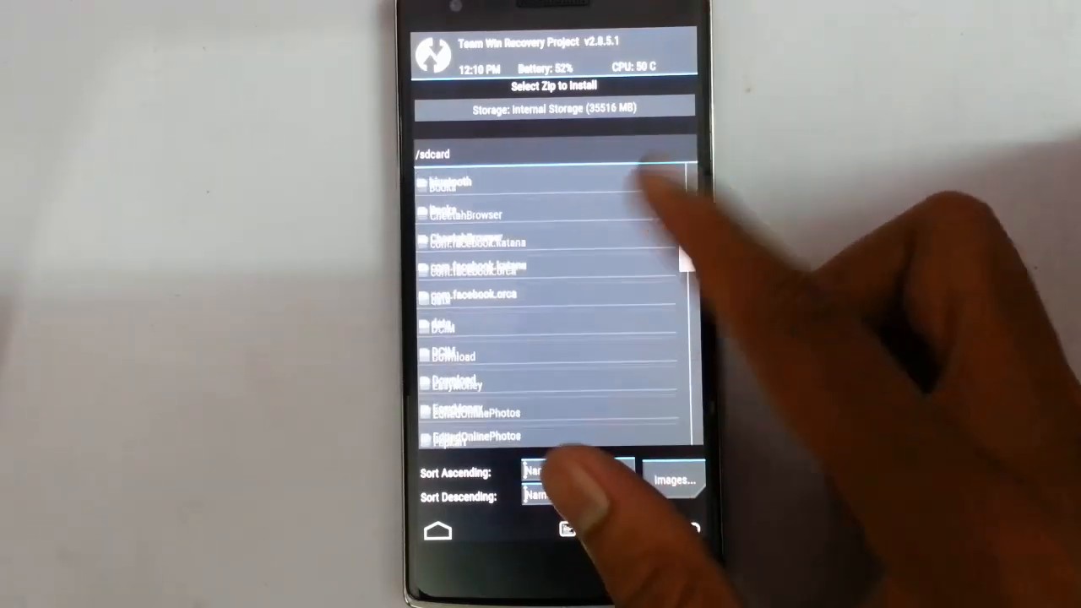
pyautogui.scroll(-3)
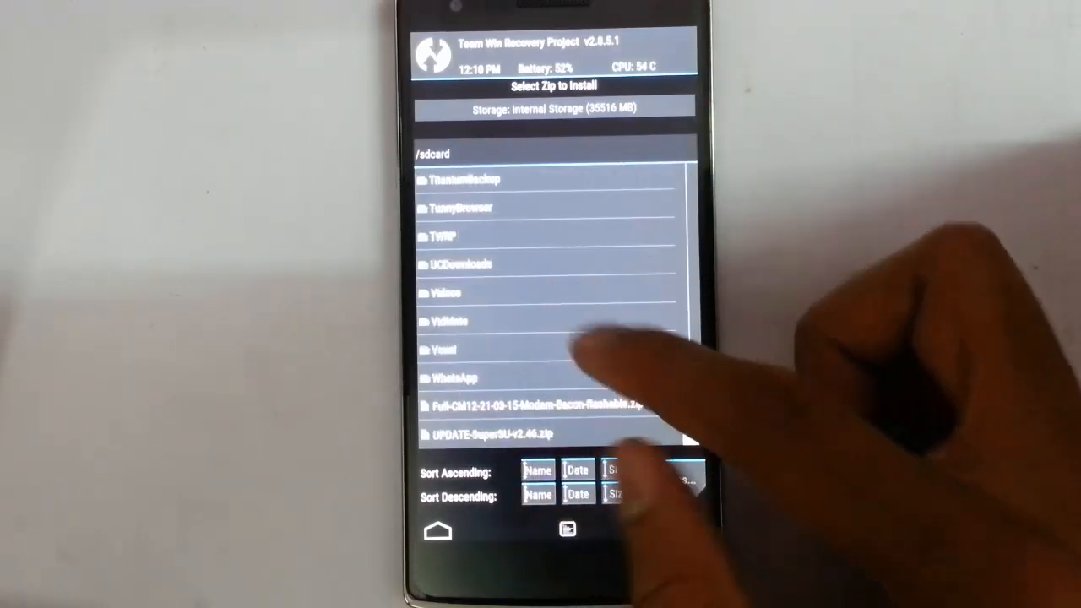
pyautogui.click(536, 408)
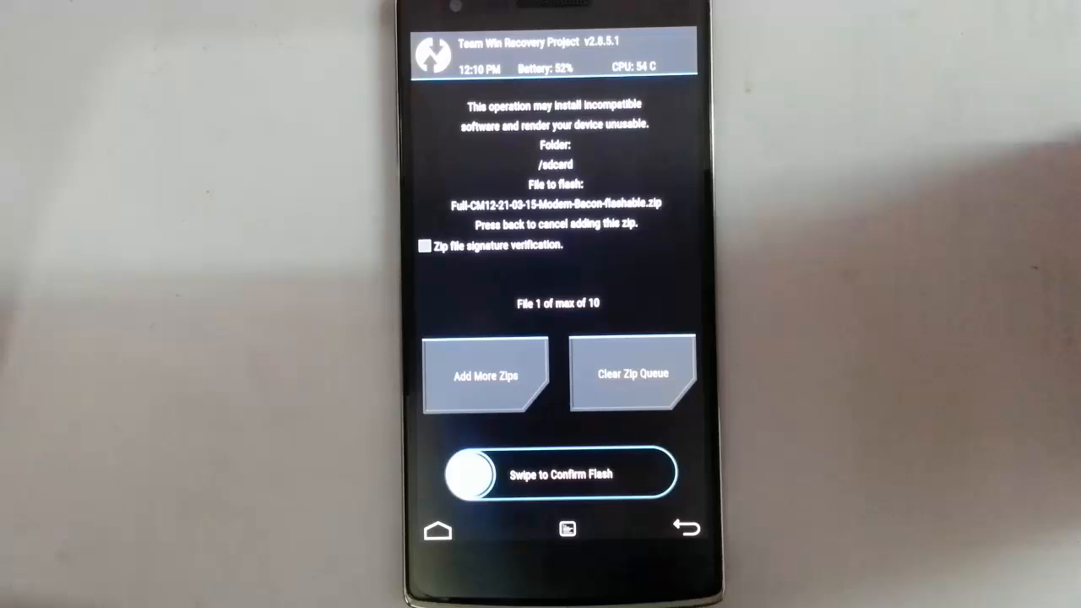
# - Confirm flashing the CM12 modem zip and browse /sdcard in the zip selection list
pyautogui.moveTo(473, 473); pyautogui.dragTo(650, 473)
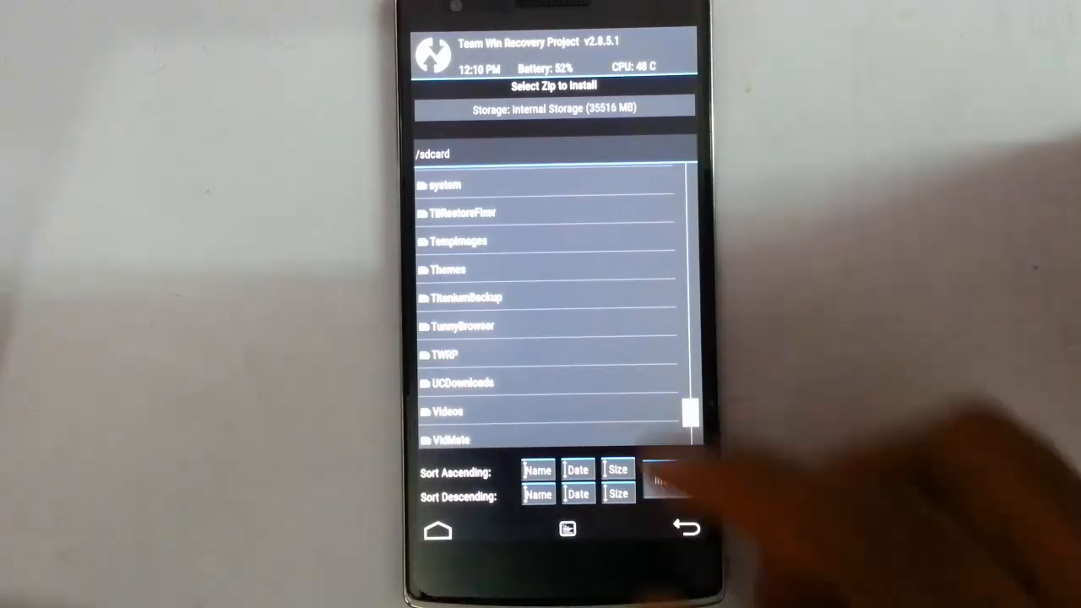
pyautogui.scroll(3)
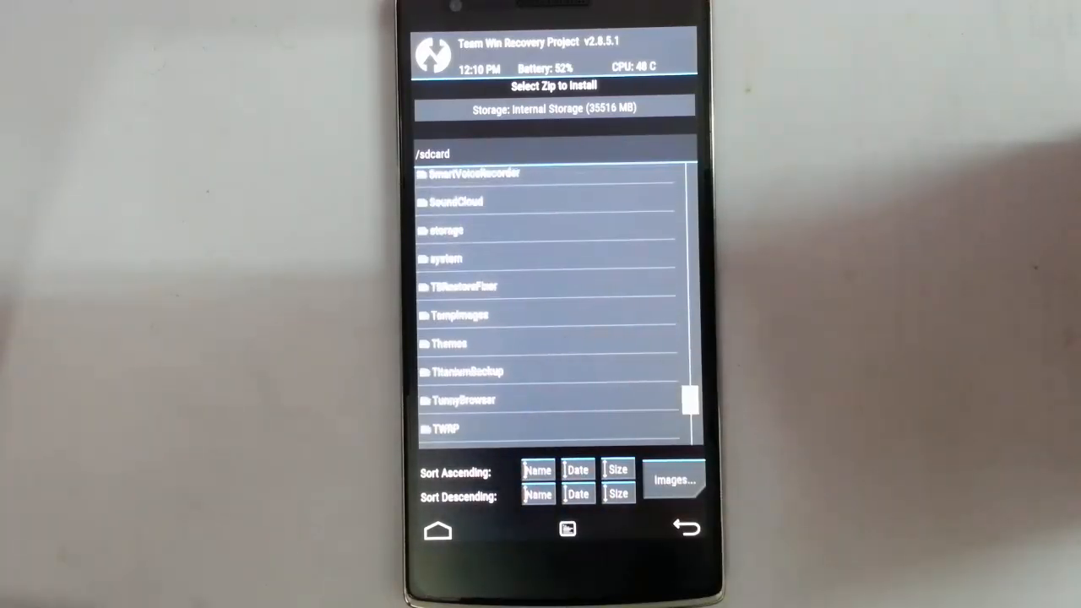